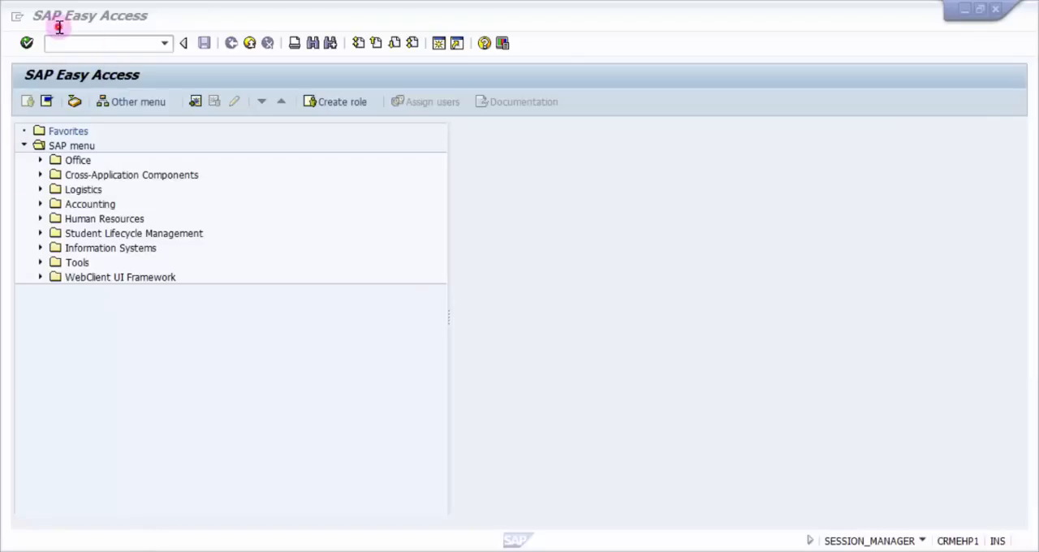
text(mig)
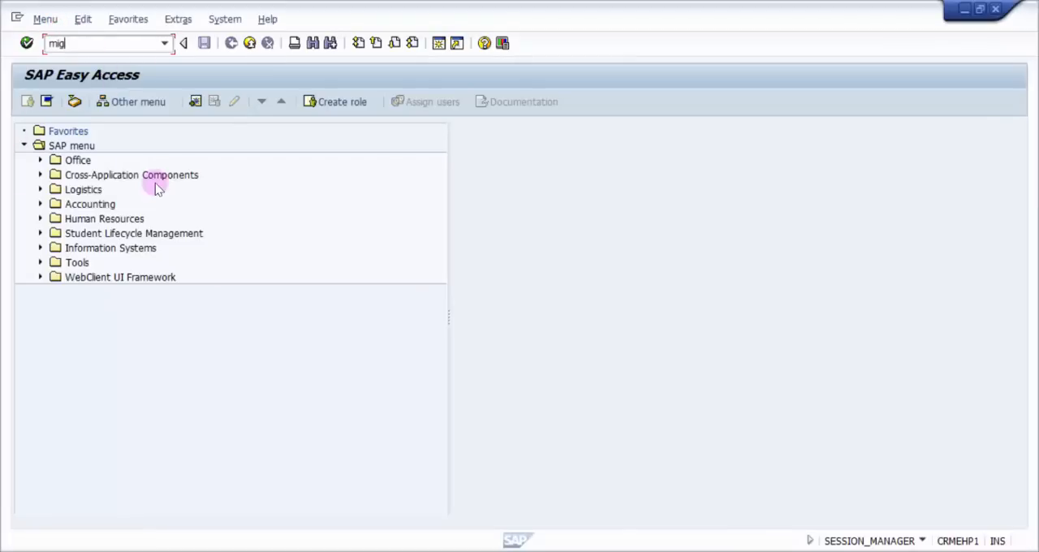
key(Enter)
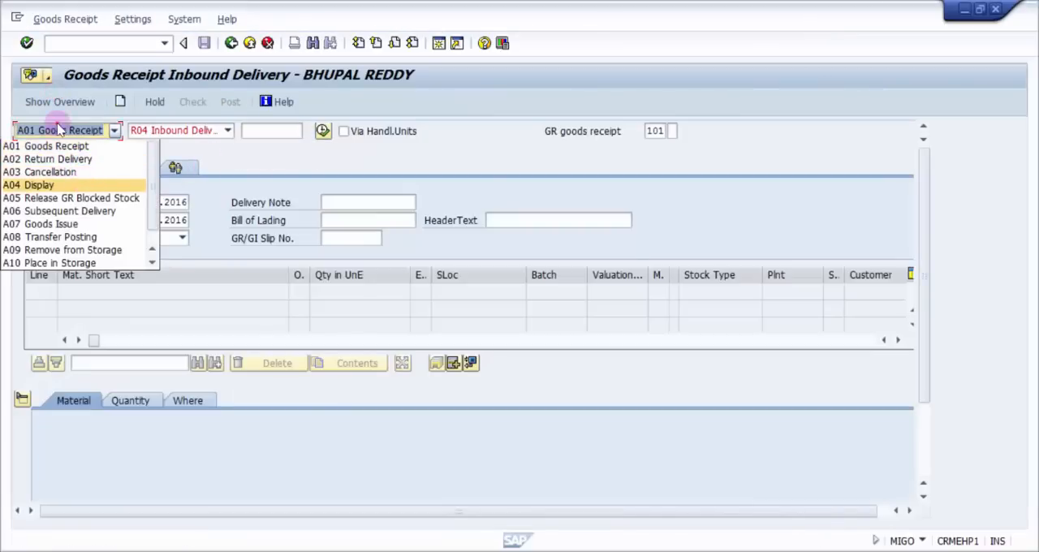
click(39, 185)
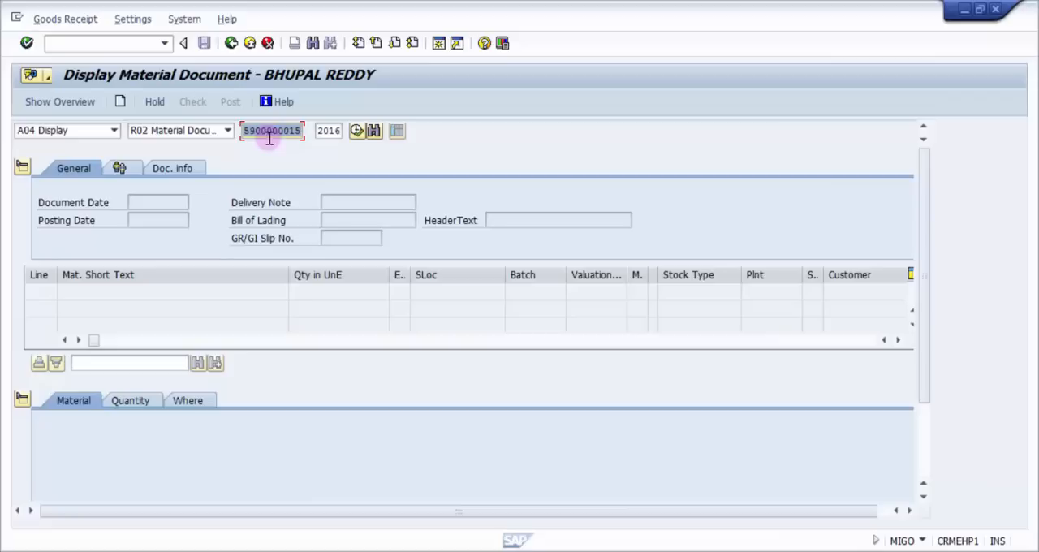
key(Enter)
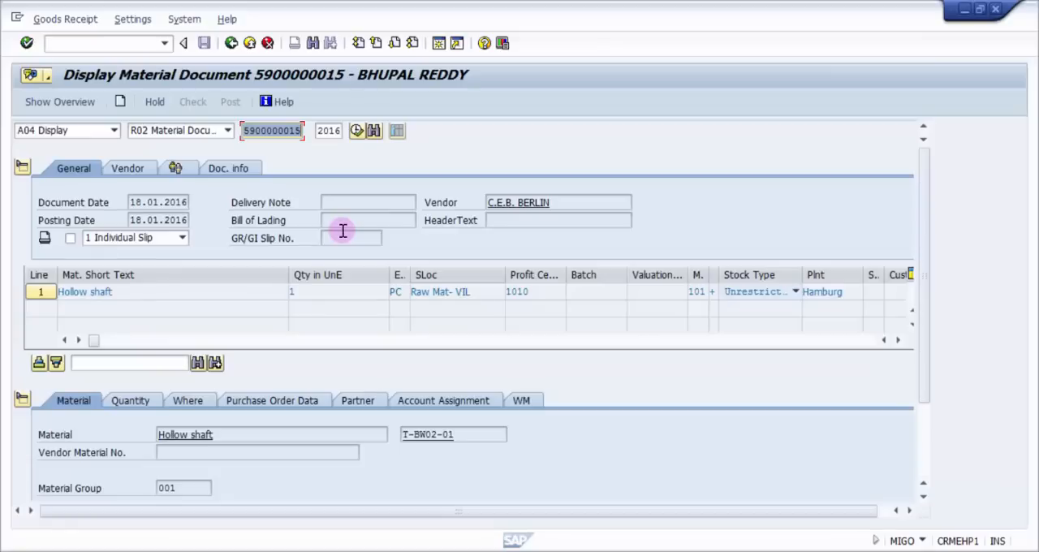
click(228, 167)
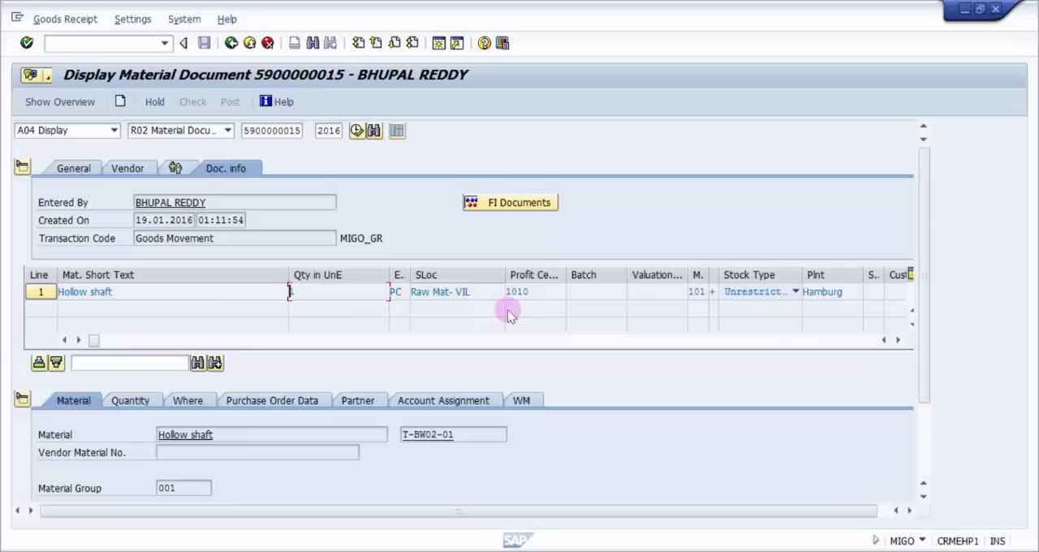
click(442, 292)
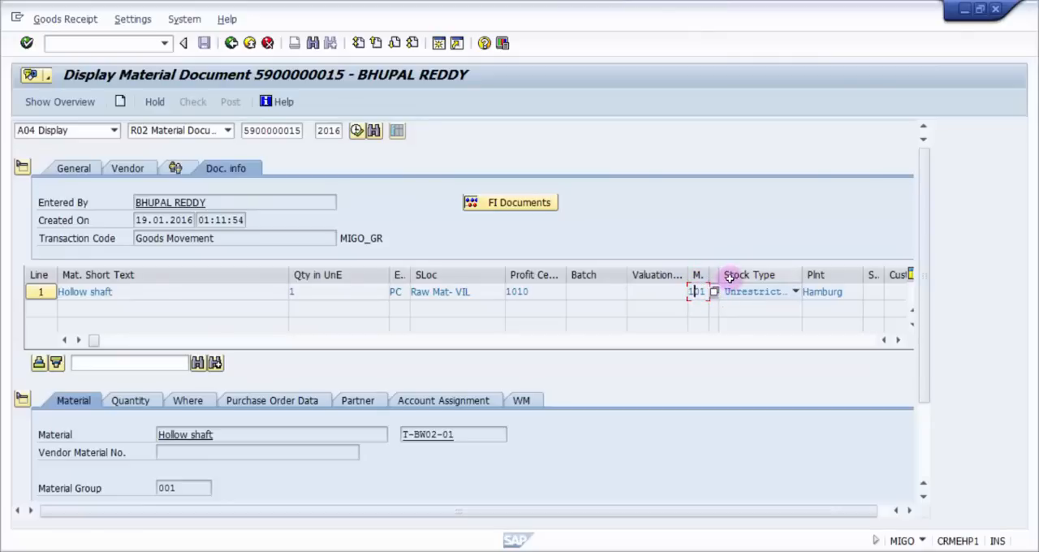
mouse_move(836, 305)
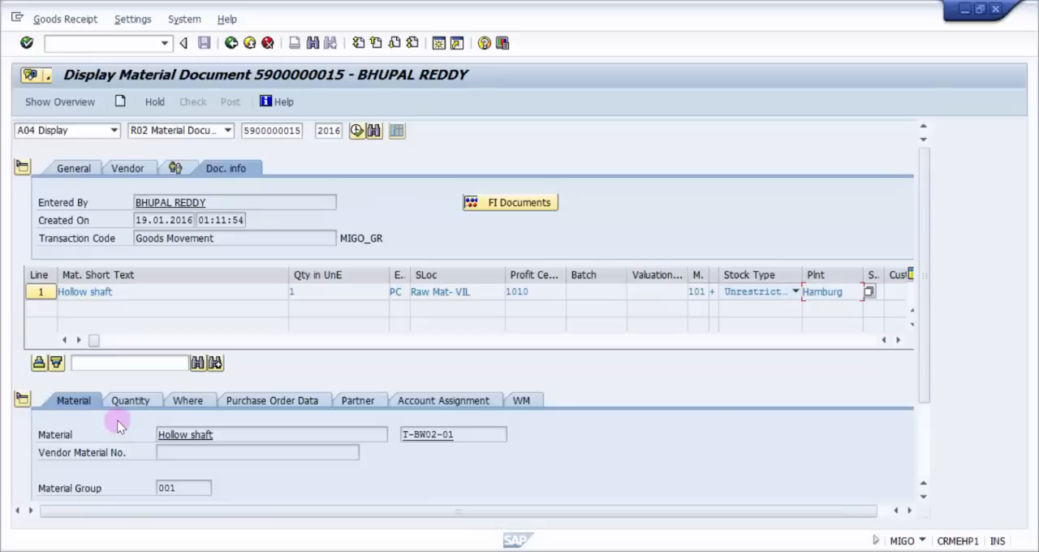
click(451, 435)
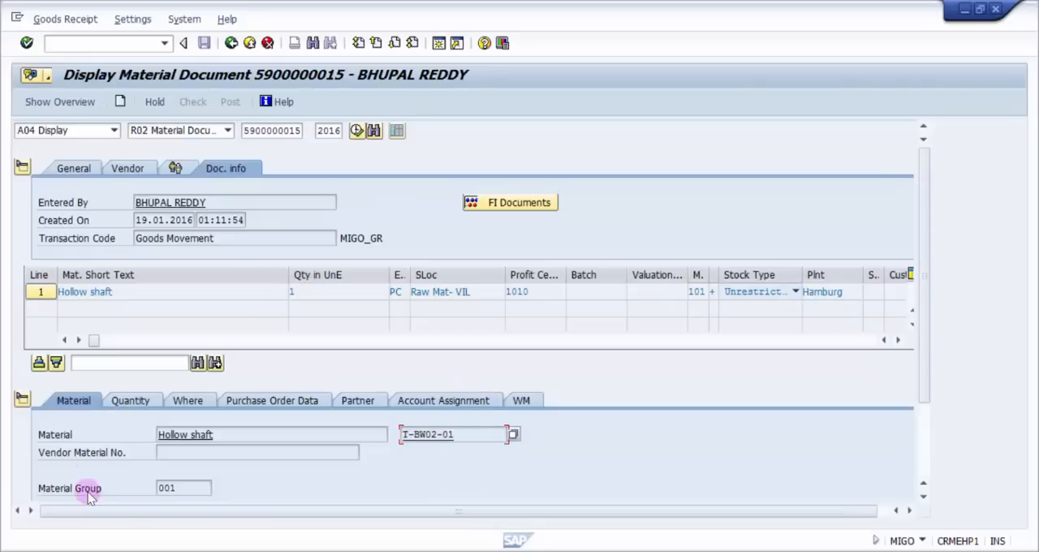
click(127, 400)
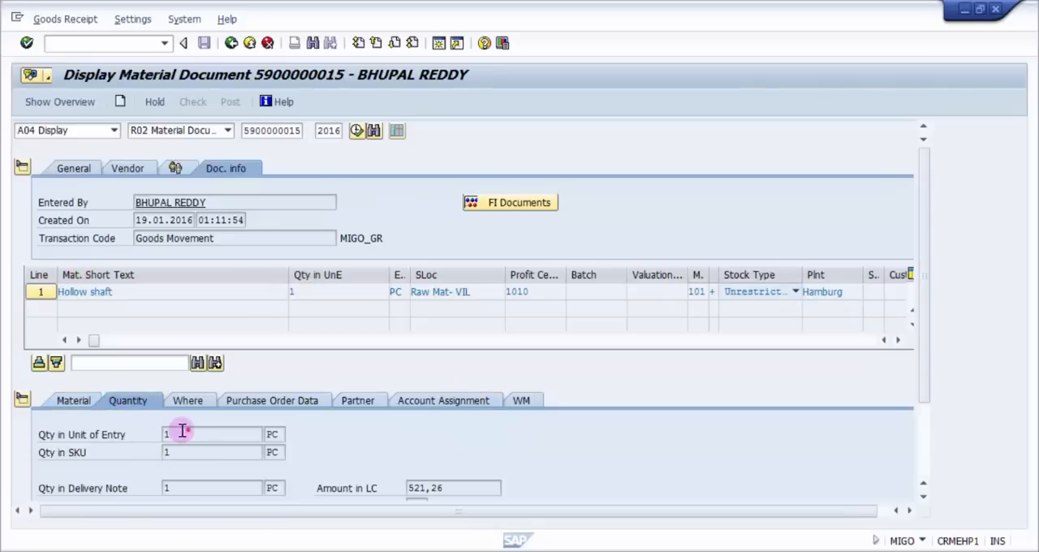
click(185, 399)
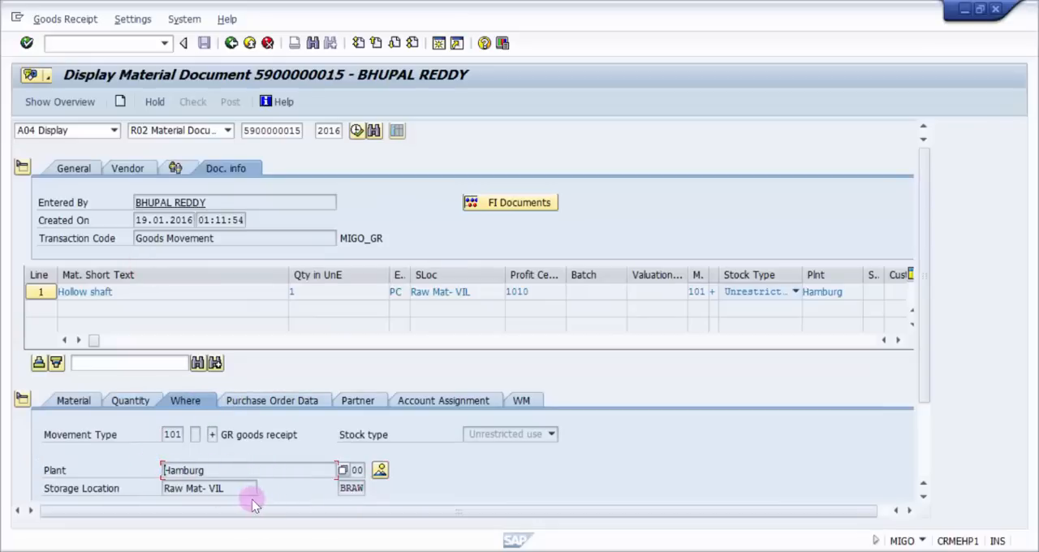
click(172, 435)
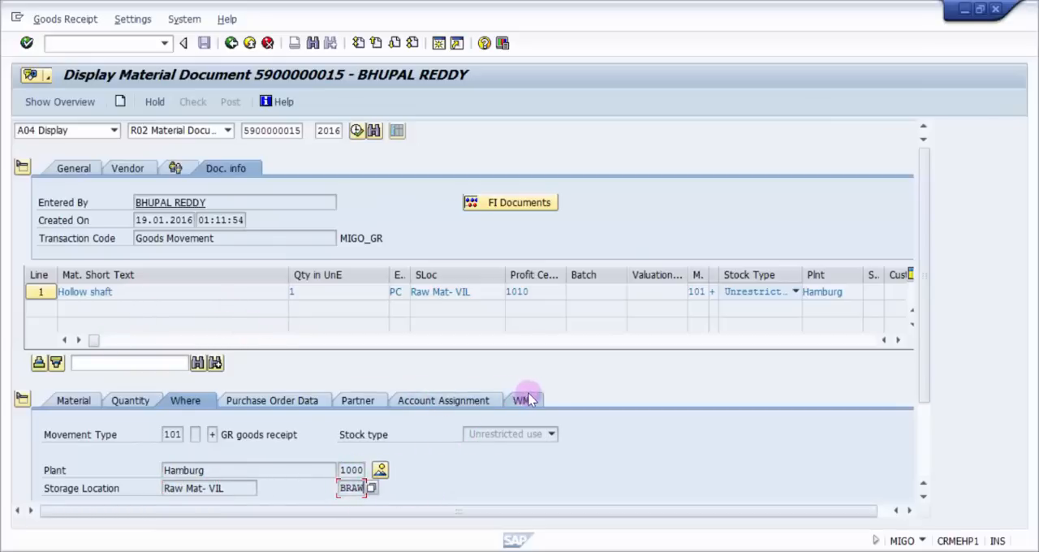
click(519, 399)
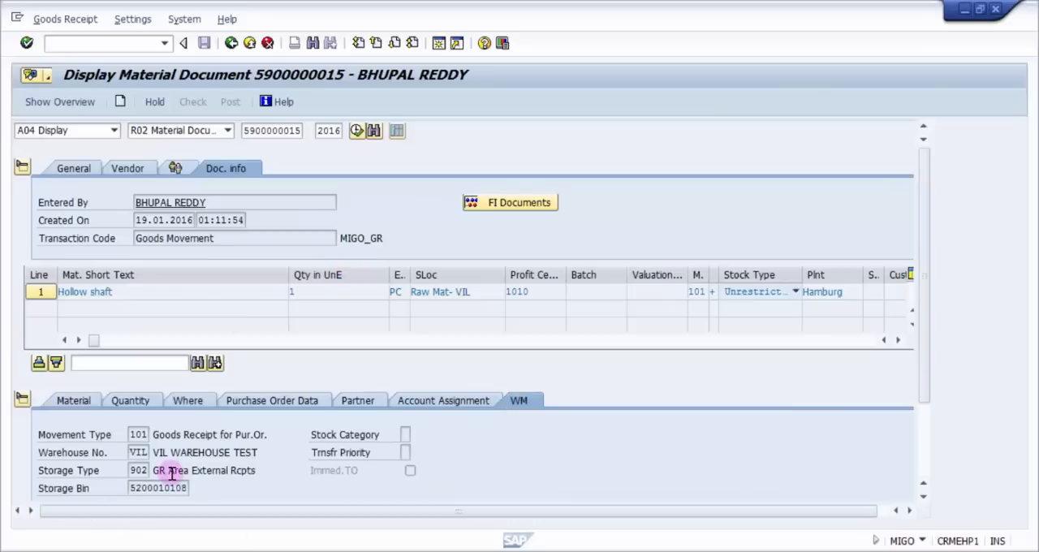
click(159, 487)
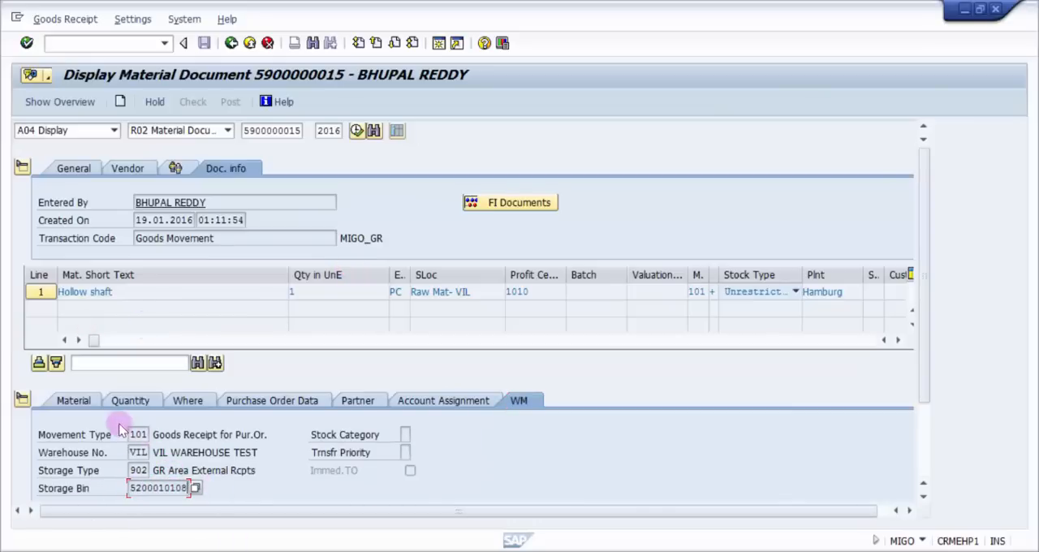
click(73, 400)
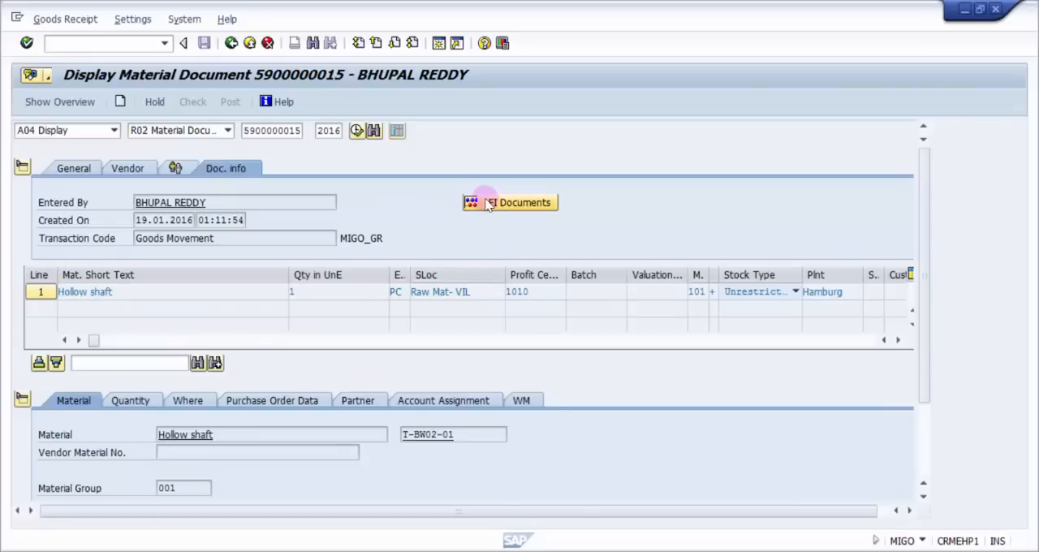
click(510, 202)
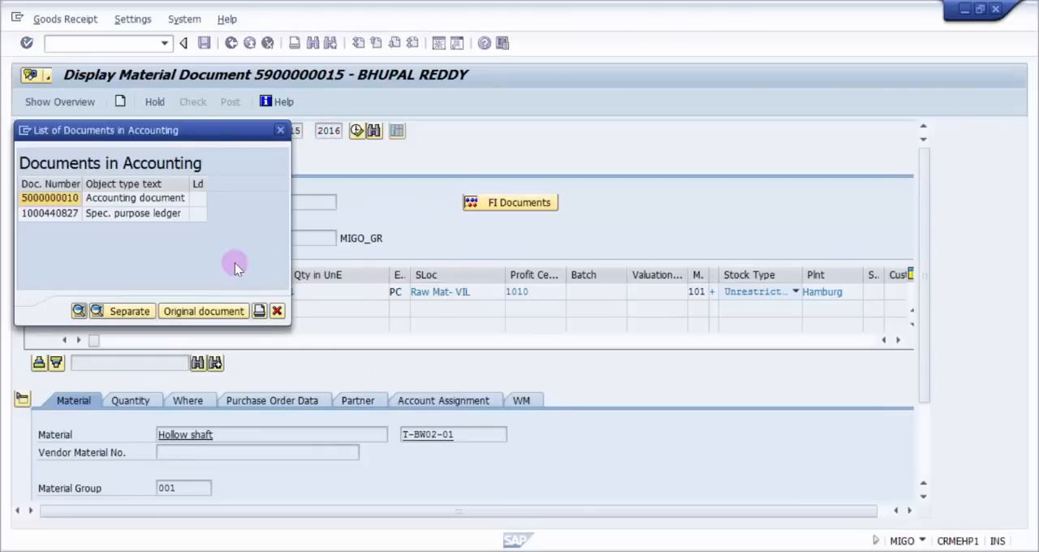
click(135, 198)
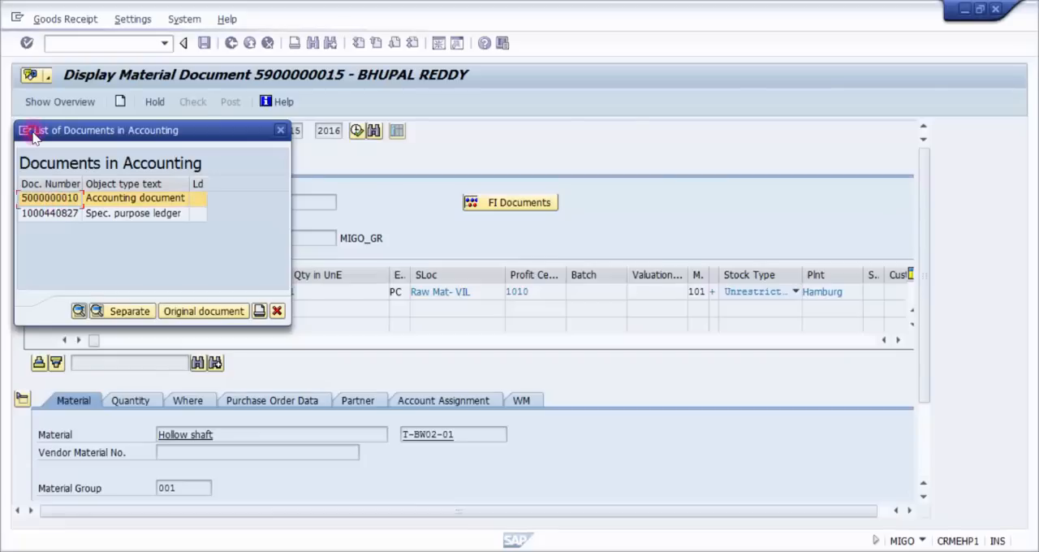
double_click(49, 198)
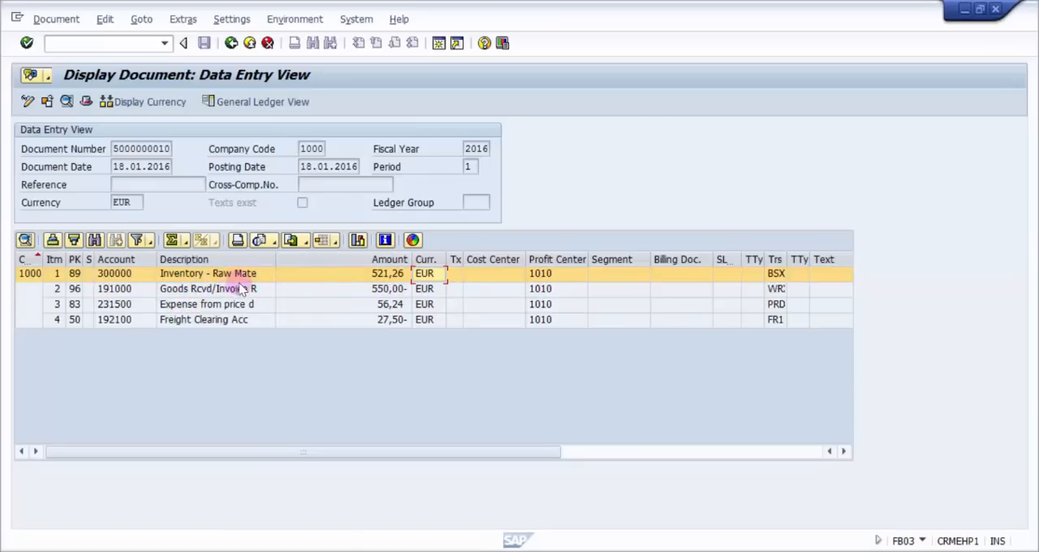
click(208, 289)
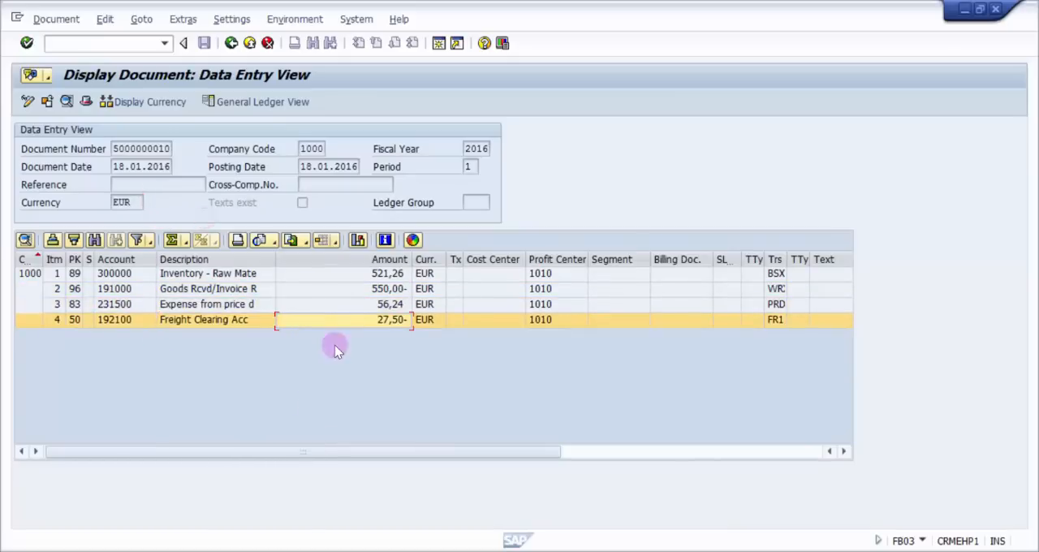
mouse_move(349, 324)
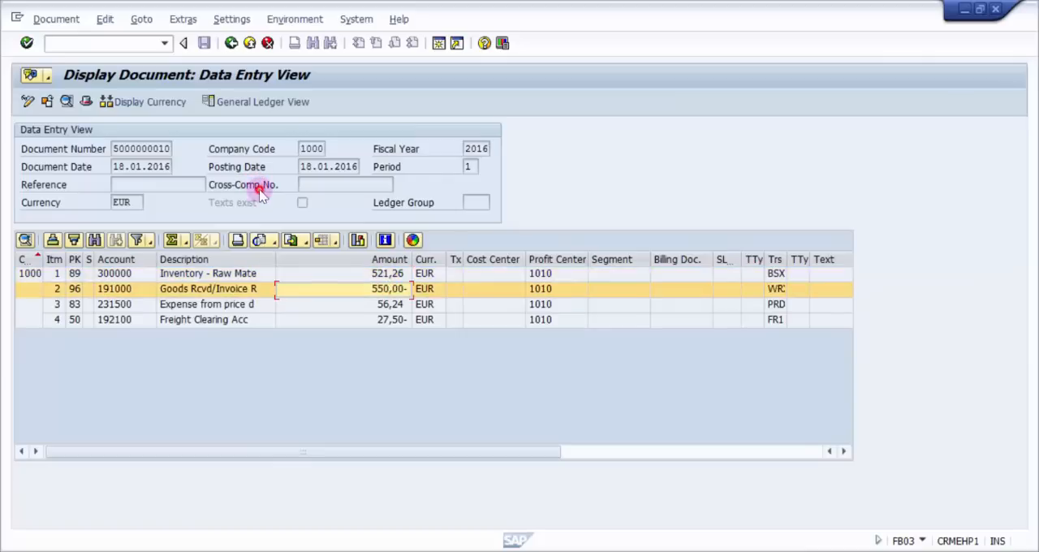
click(207, 304)
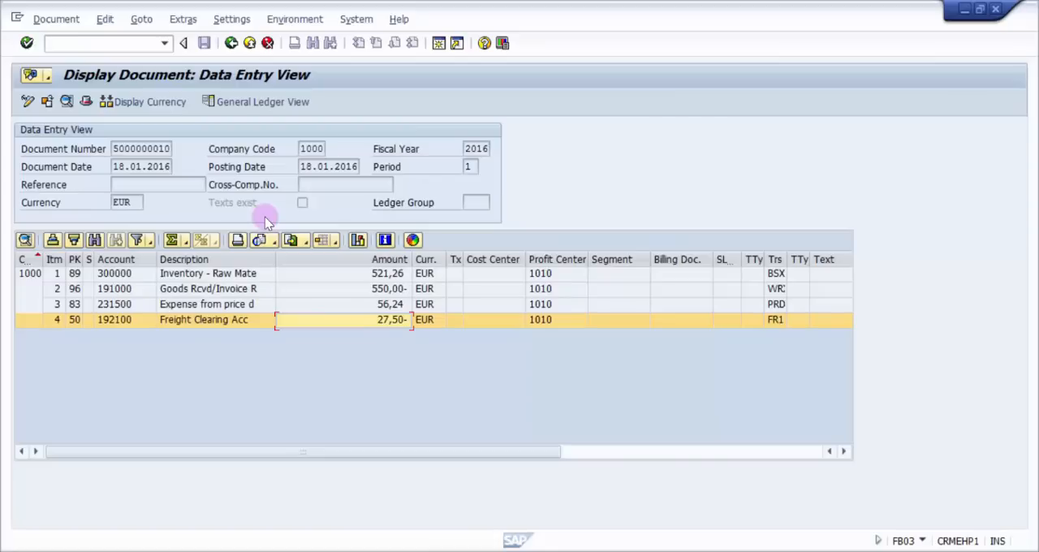
mouse_move(317, 128)
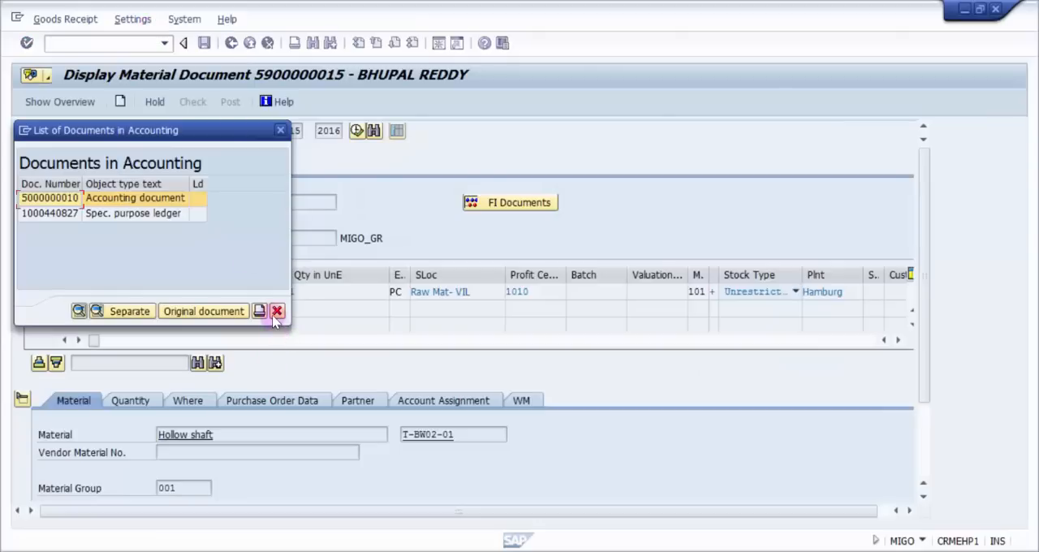
click(276, 312)
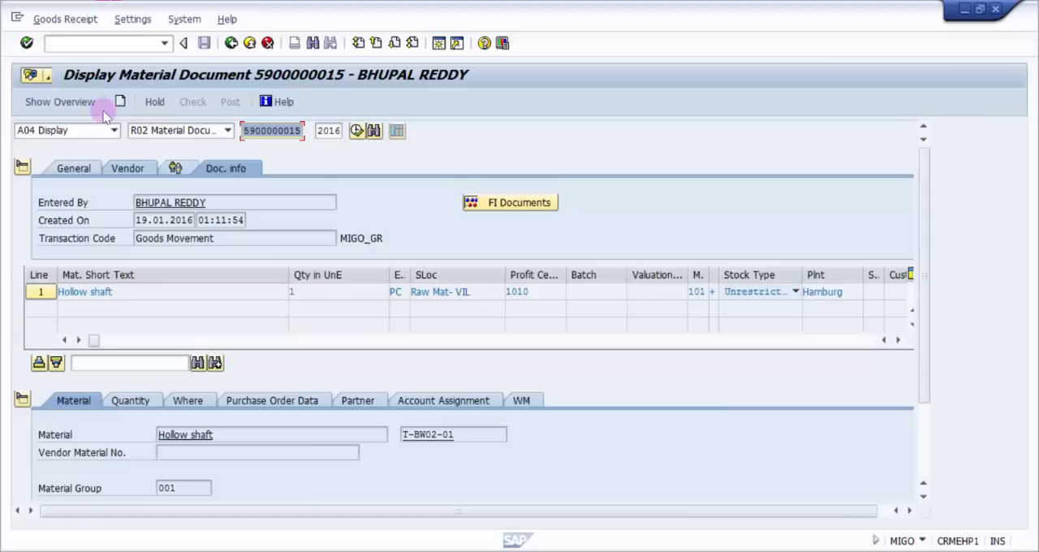
click(114, 130)
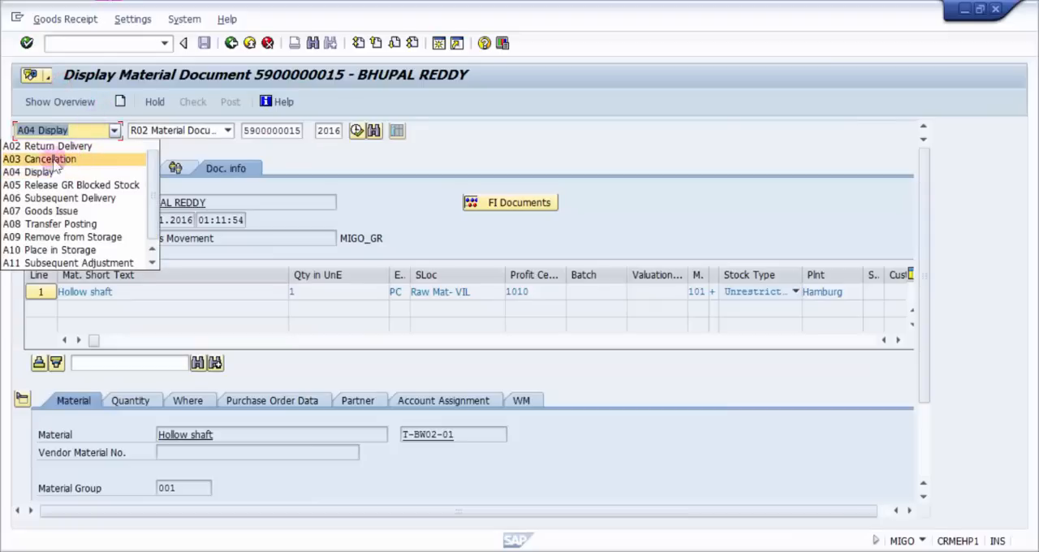
click(52, 160)
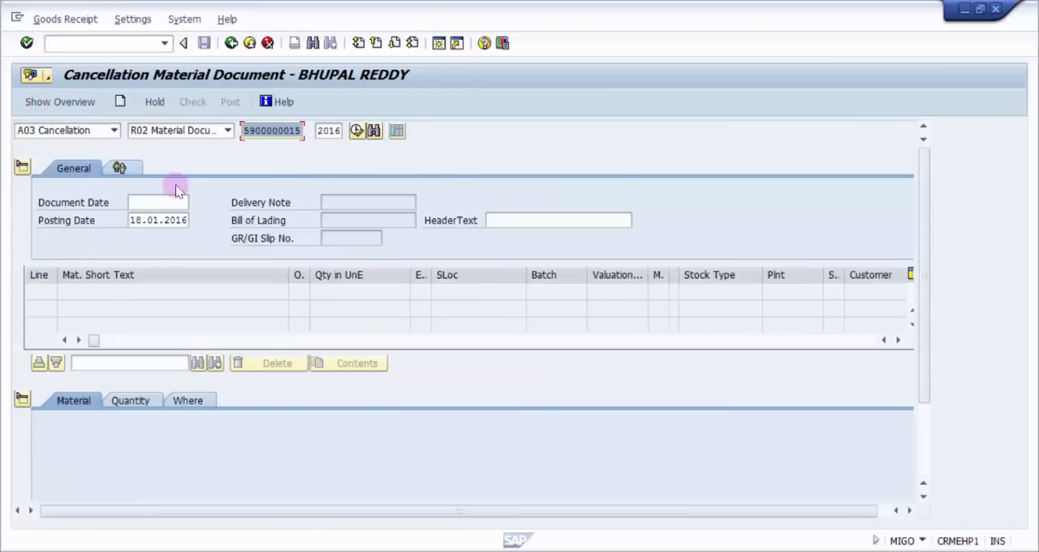
mouse_move(299, 188)
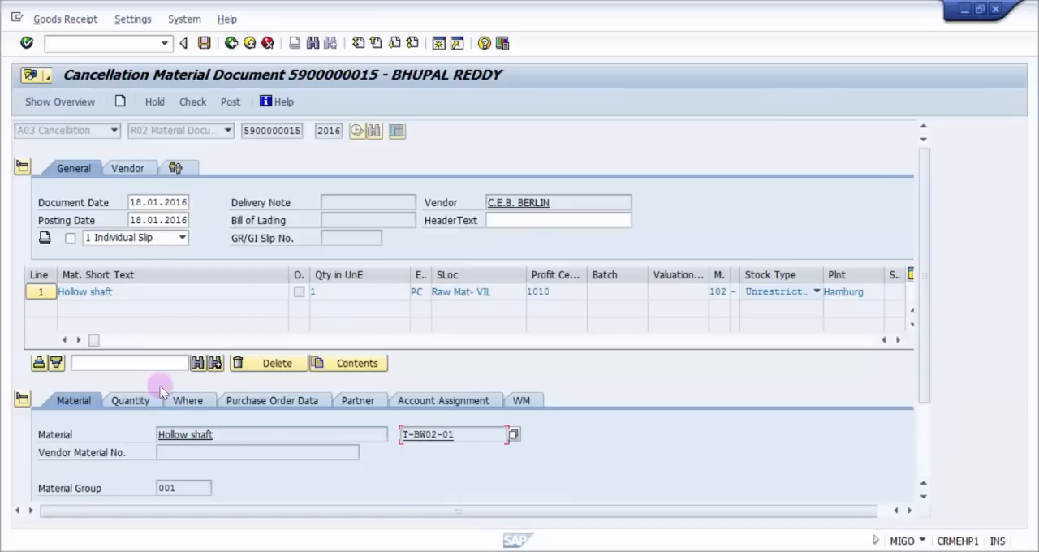
click(127, 399)
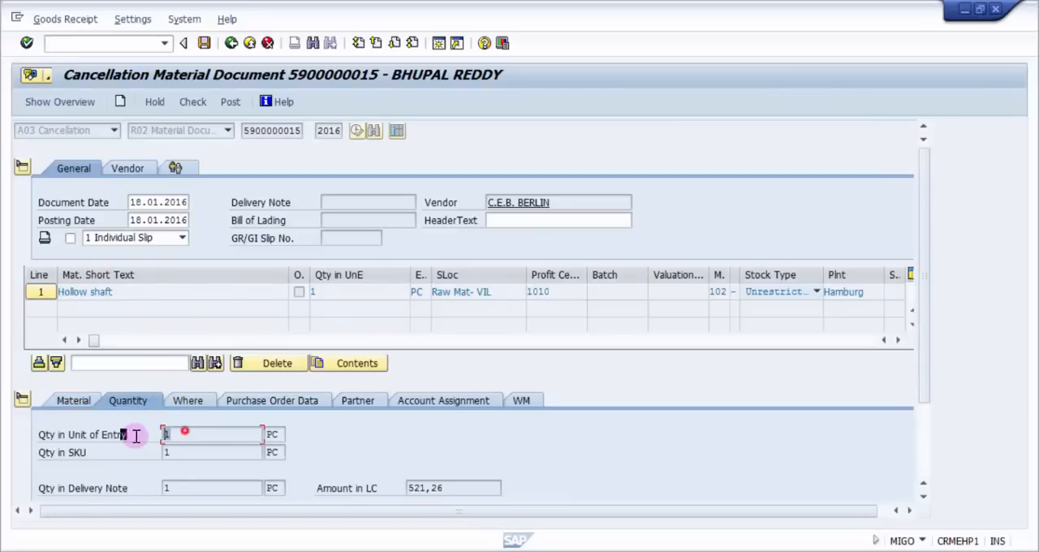
click(185, 399)
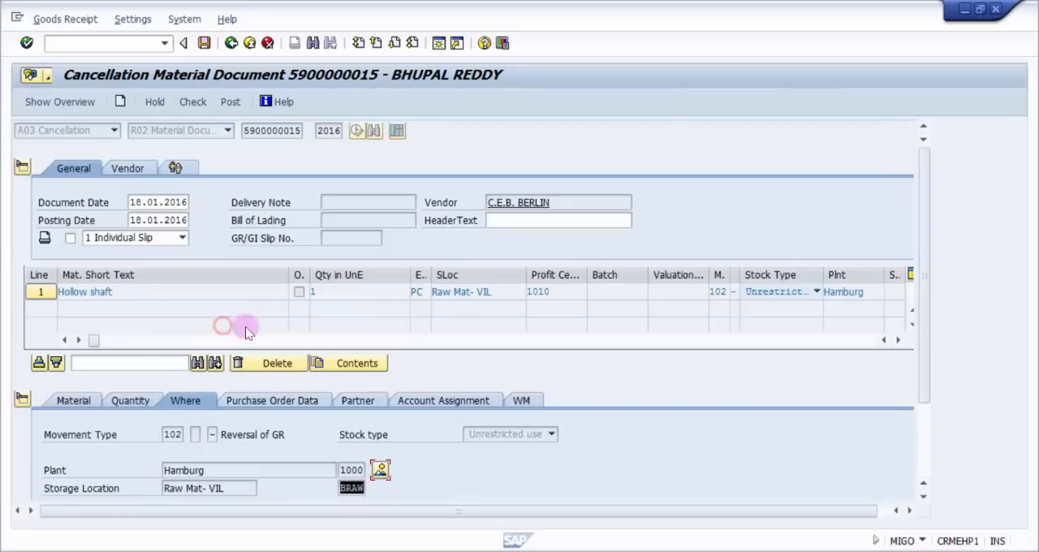
click(522, 400)
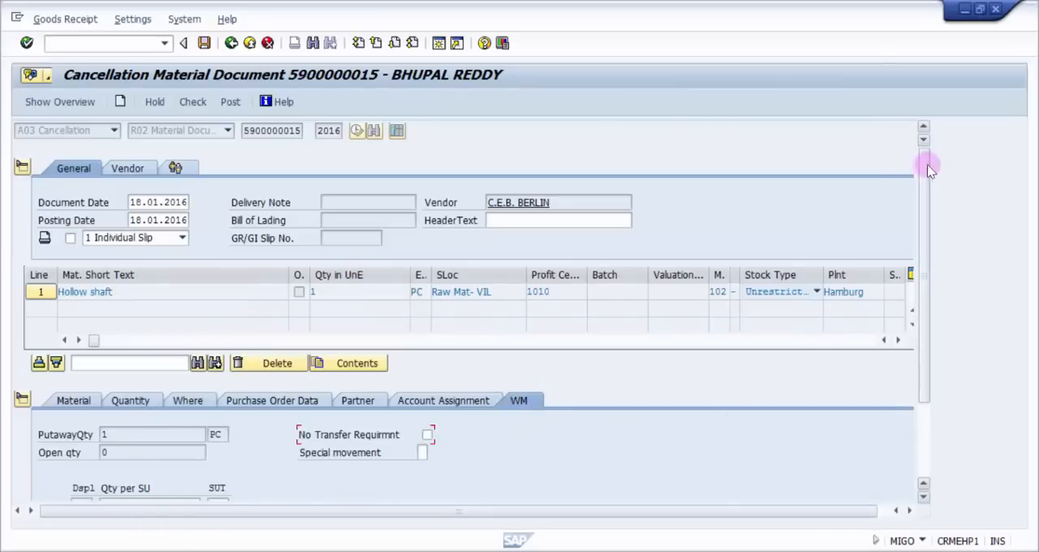
- Review the reversal item's purchase order data and its movement type
scroll(down, 3)
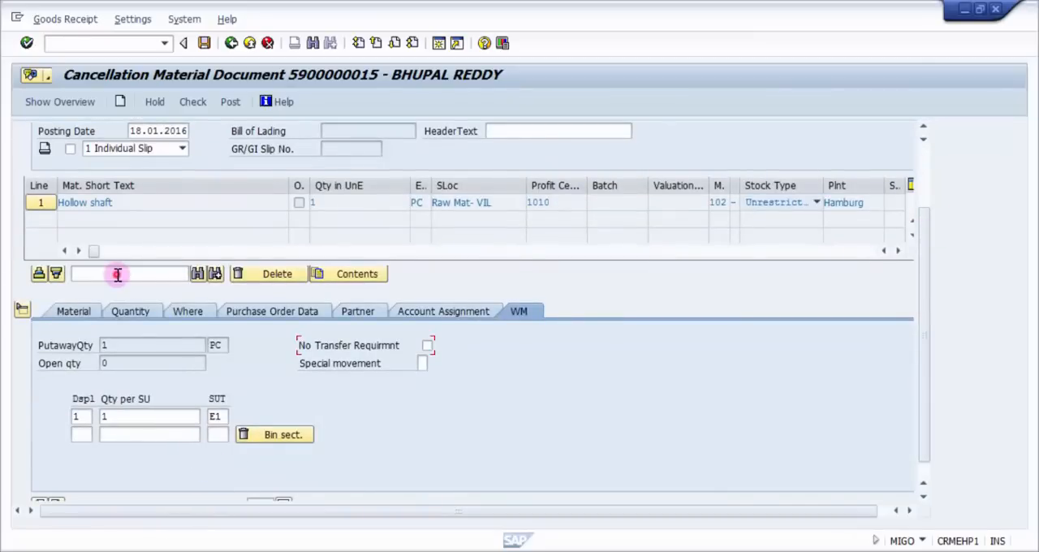
click(150, 415)
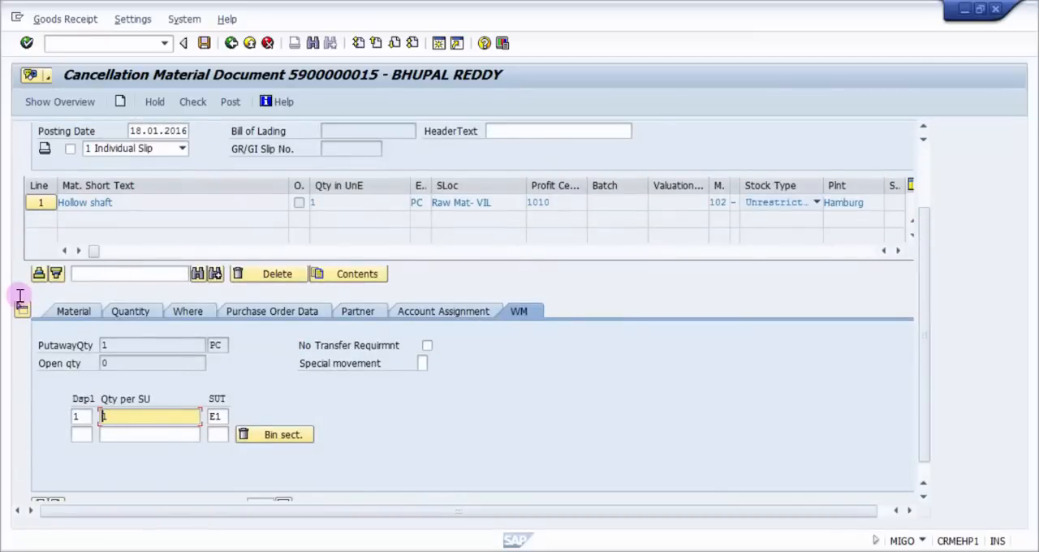
click(270, 312)
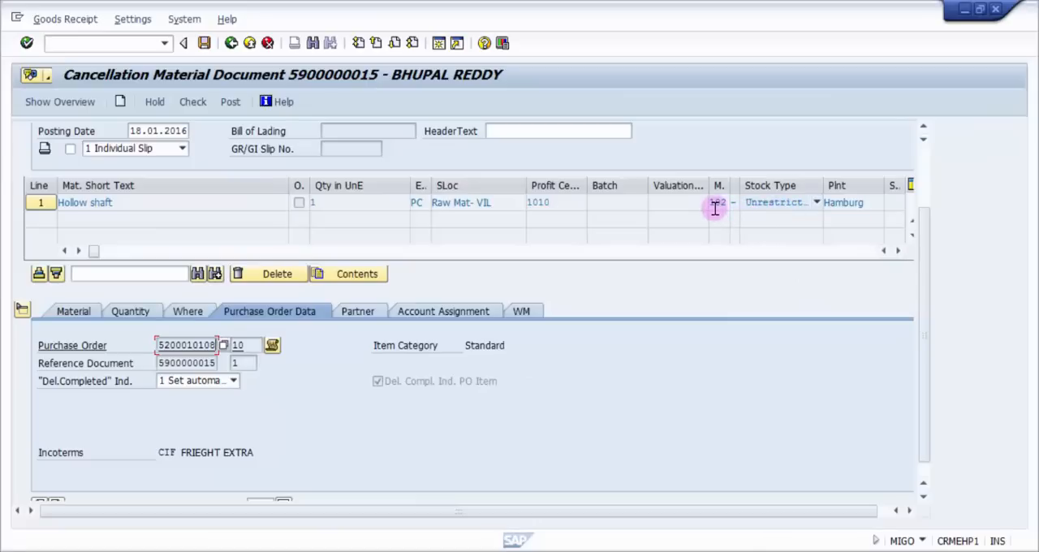
click(718, 201)
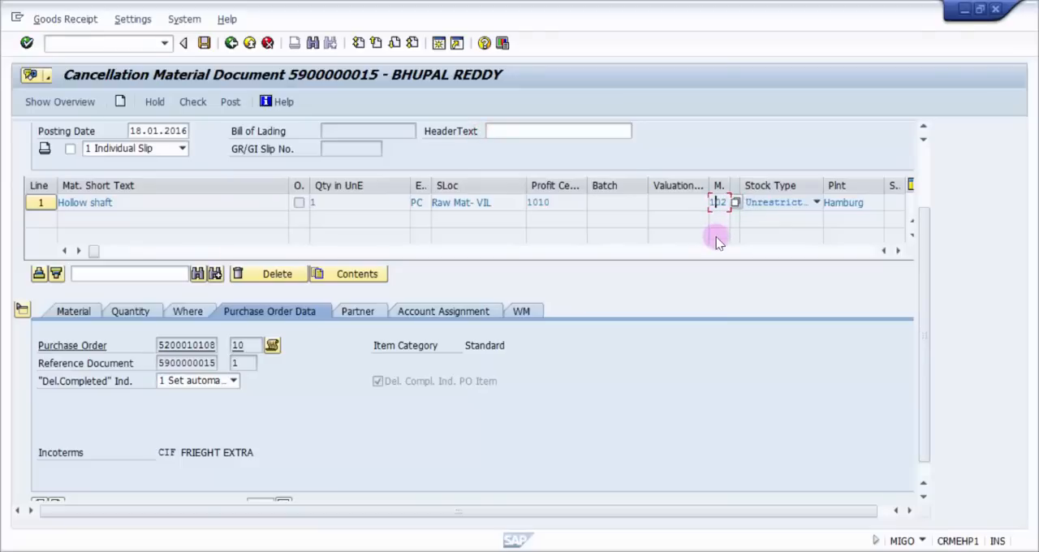
mouse_move(496, 409)
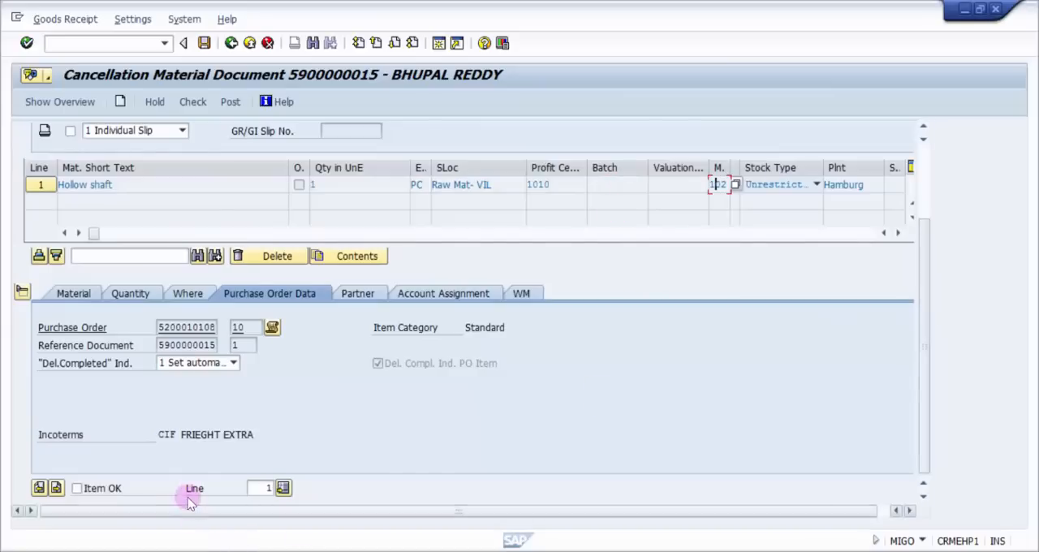
click(191, 103)
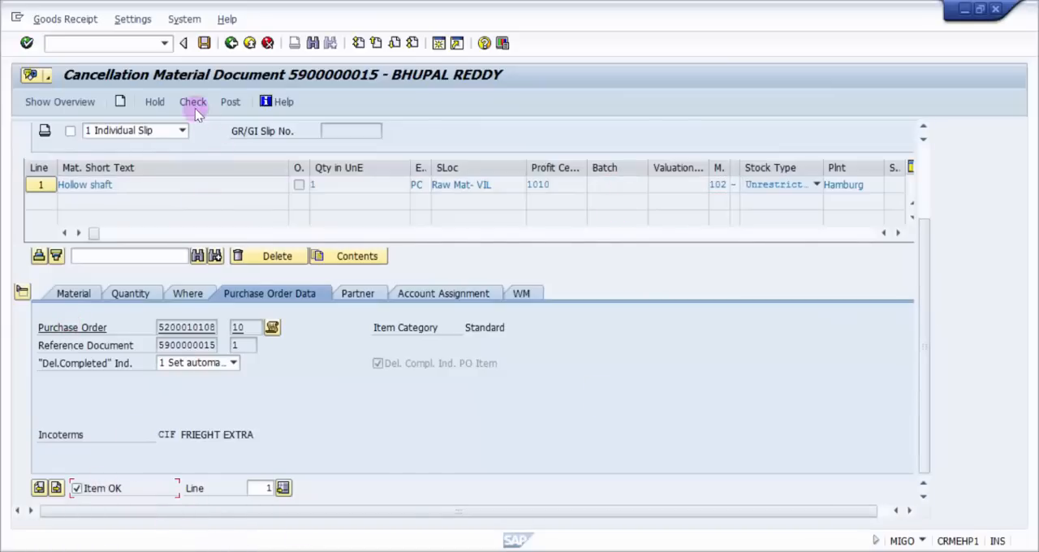
click(191, 103)
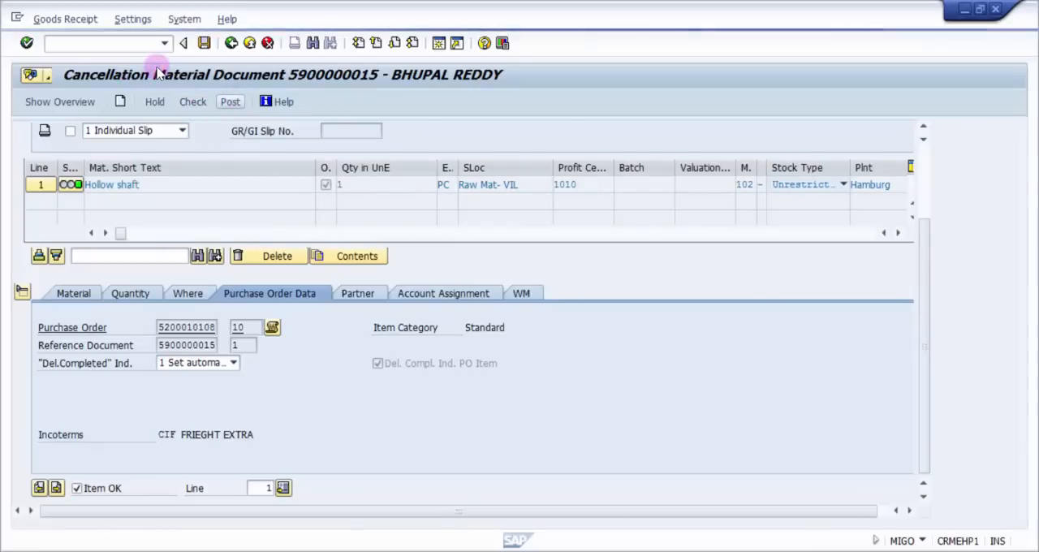
click(230, 103)
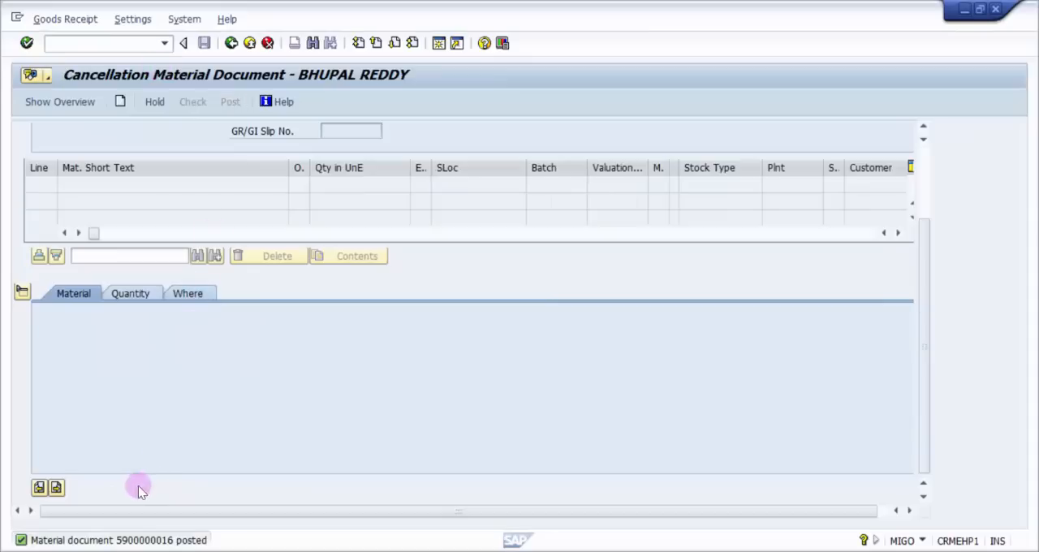
mouse_move(181, 544)
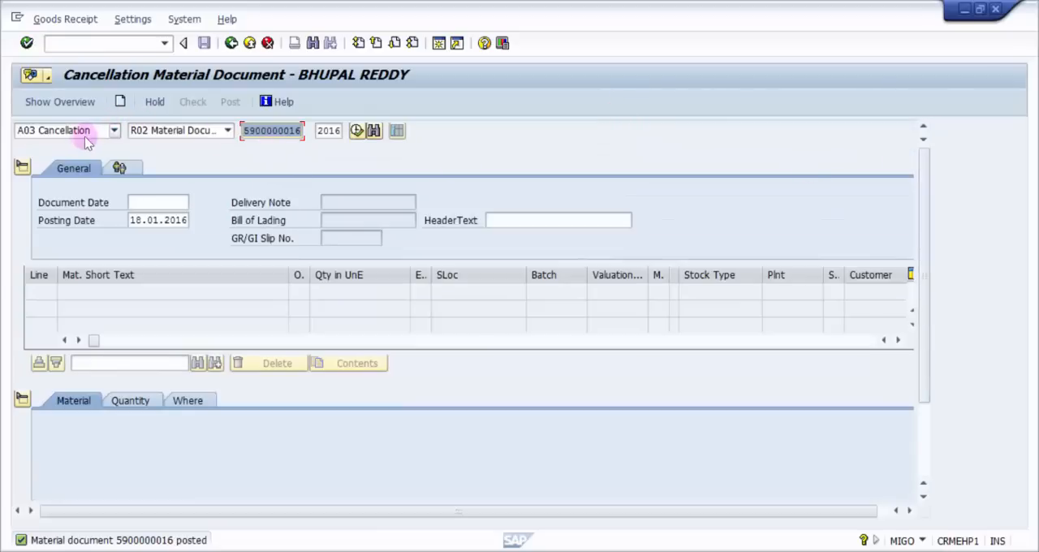
click(114, 130)
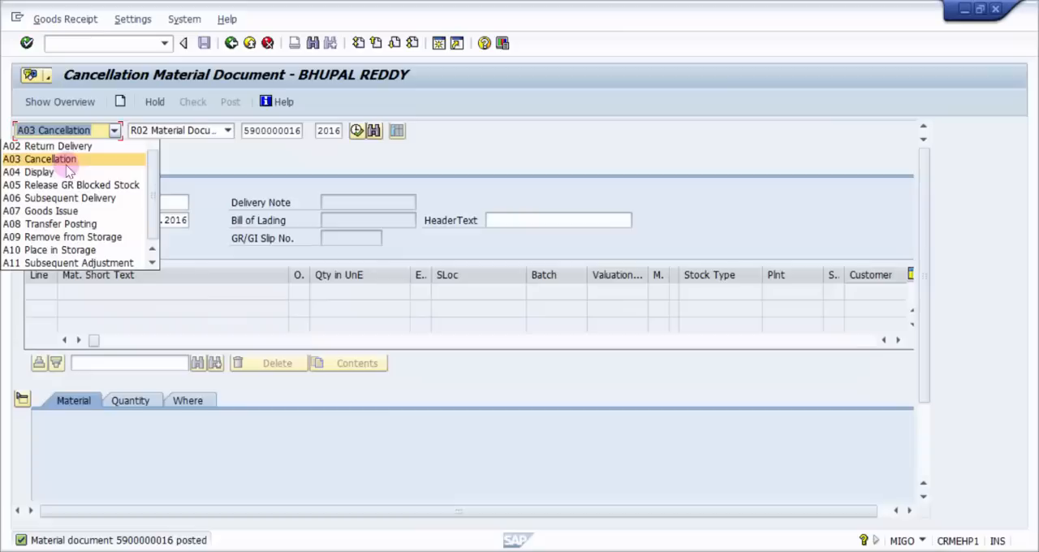
click(39, 172)
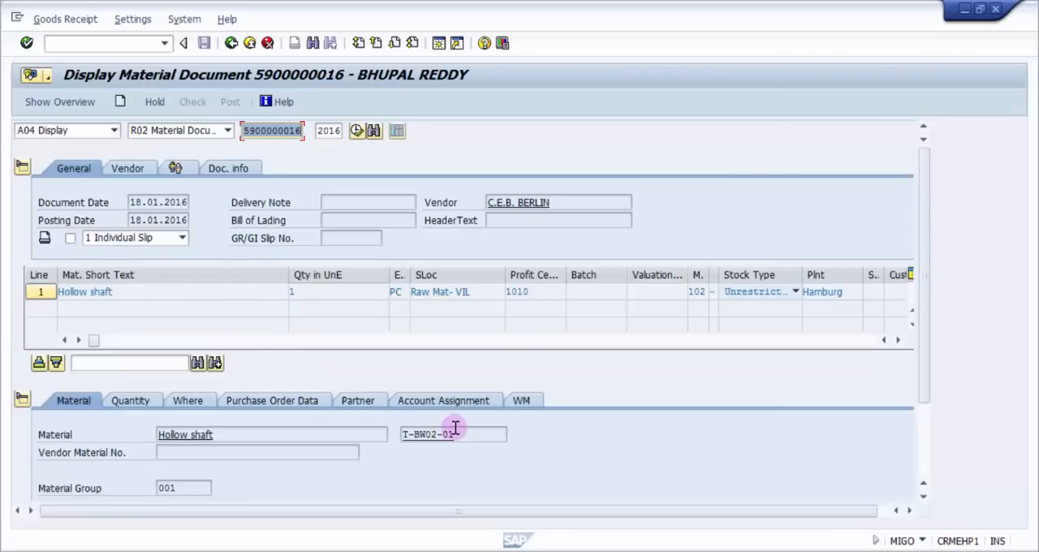
click(451, 435)
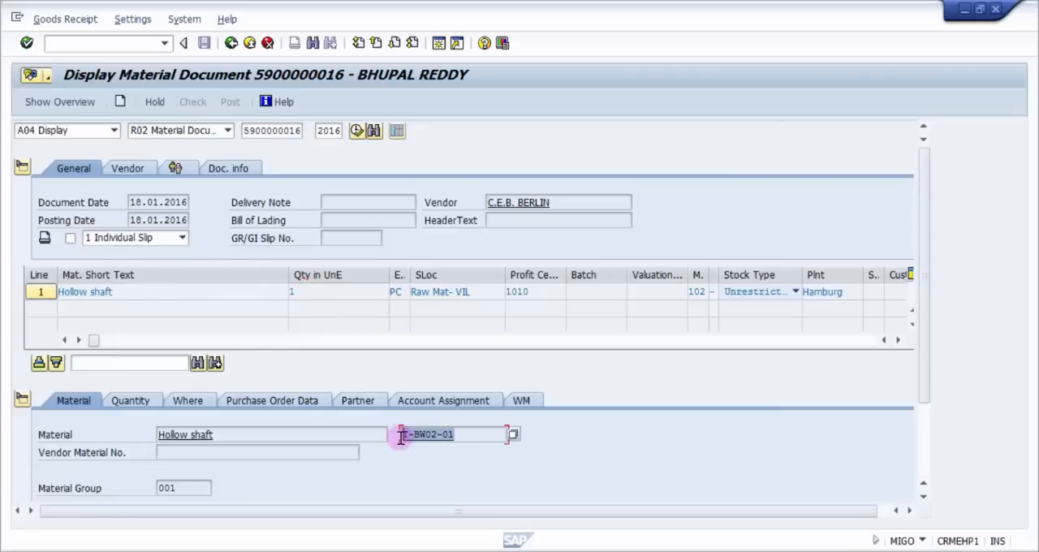
mouse_move(85, 388)
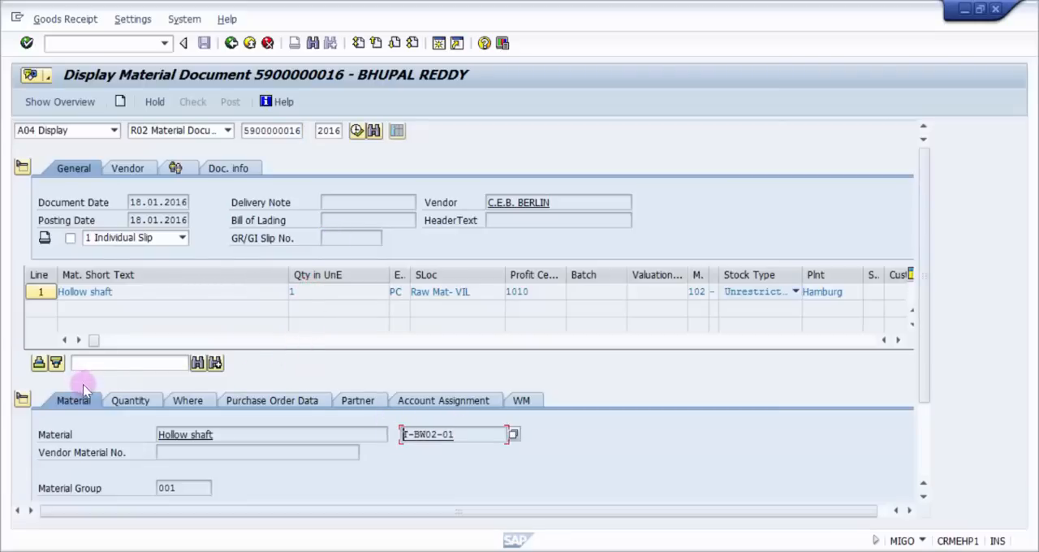
click(127, 399)
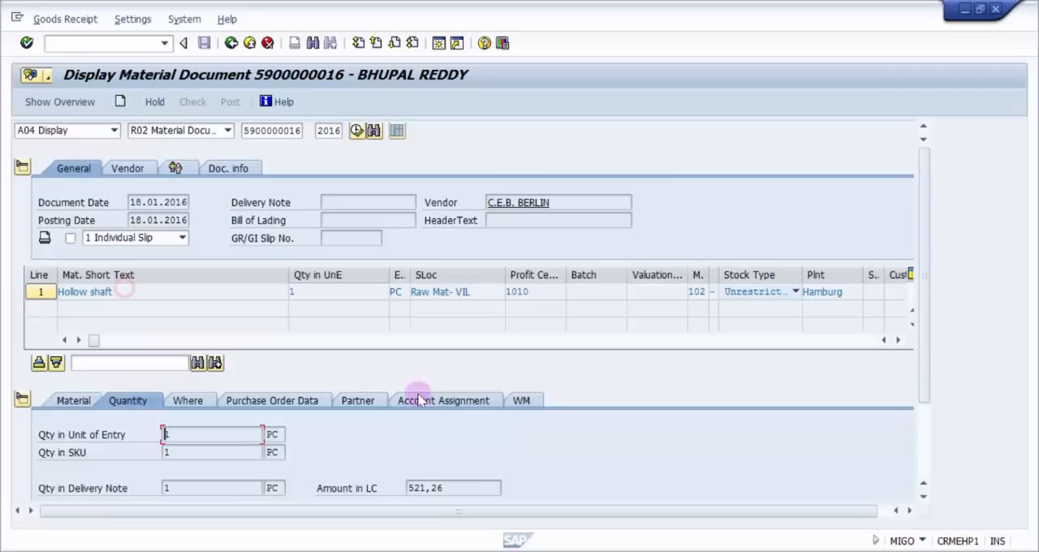
click(185, 399)
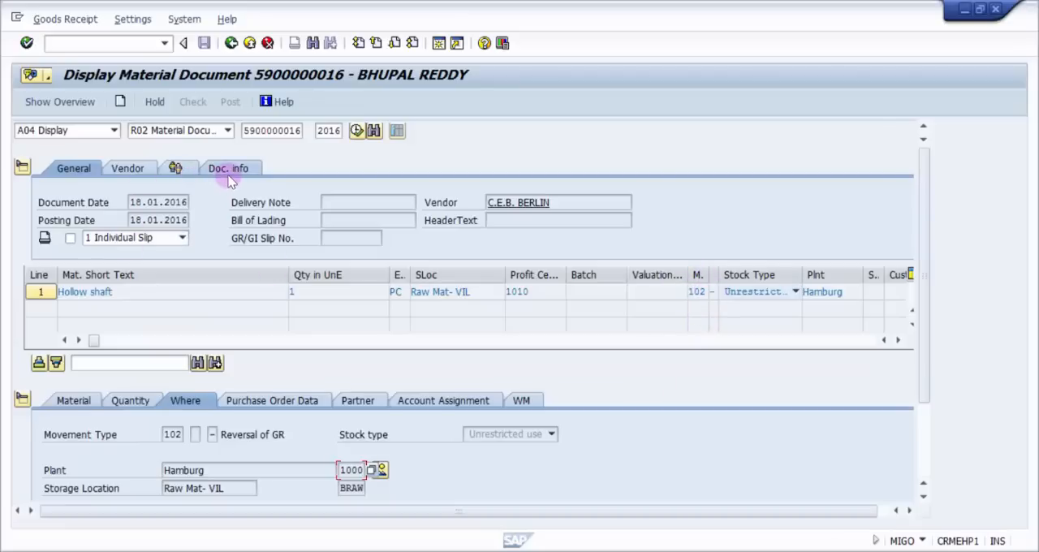
click(227, 168)
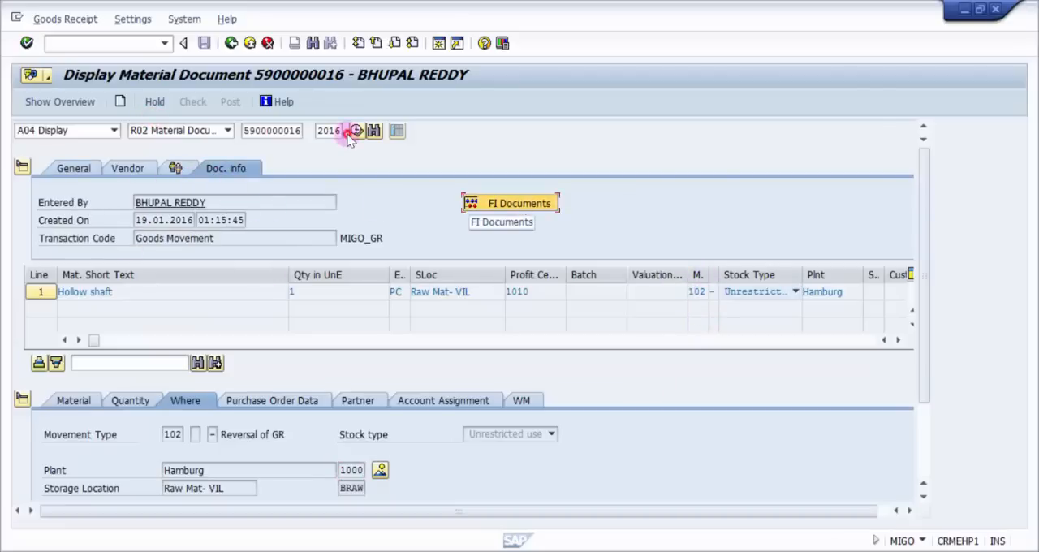
click(356, 130)
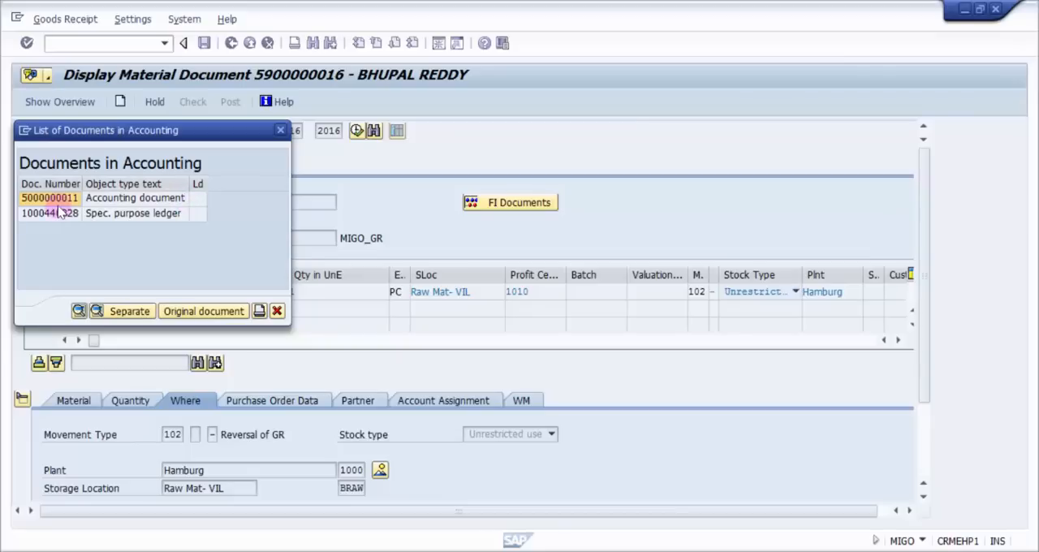
double_click(49, 198)
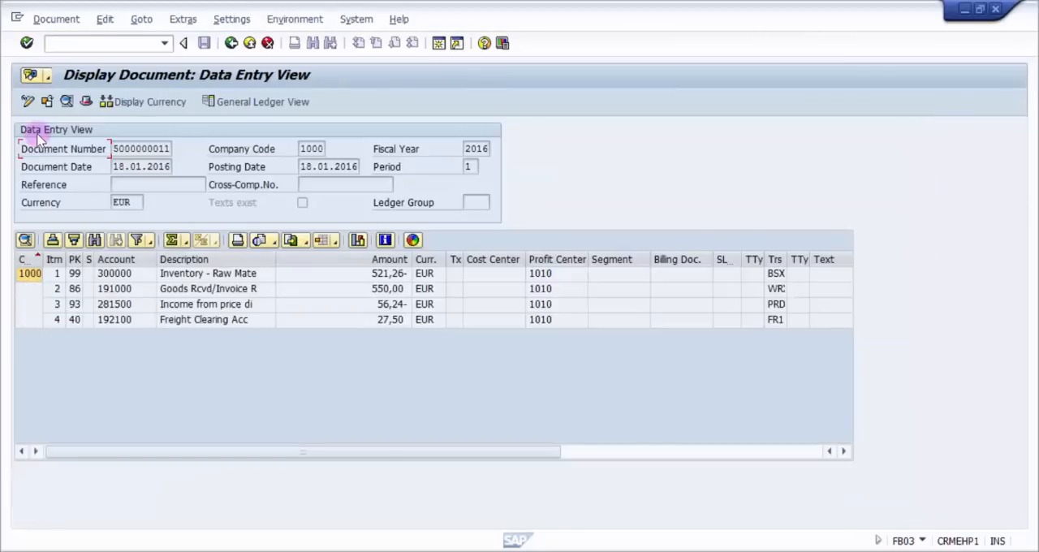